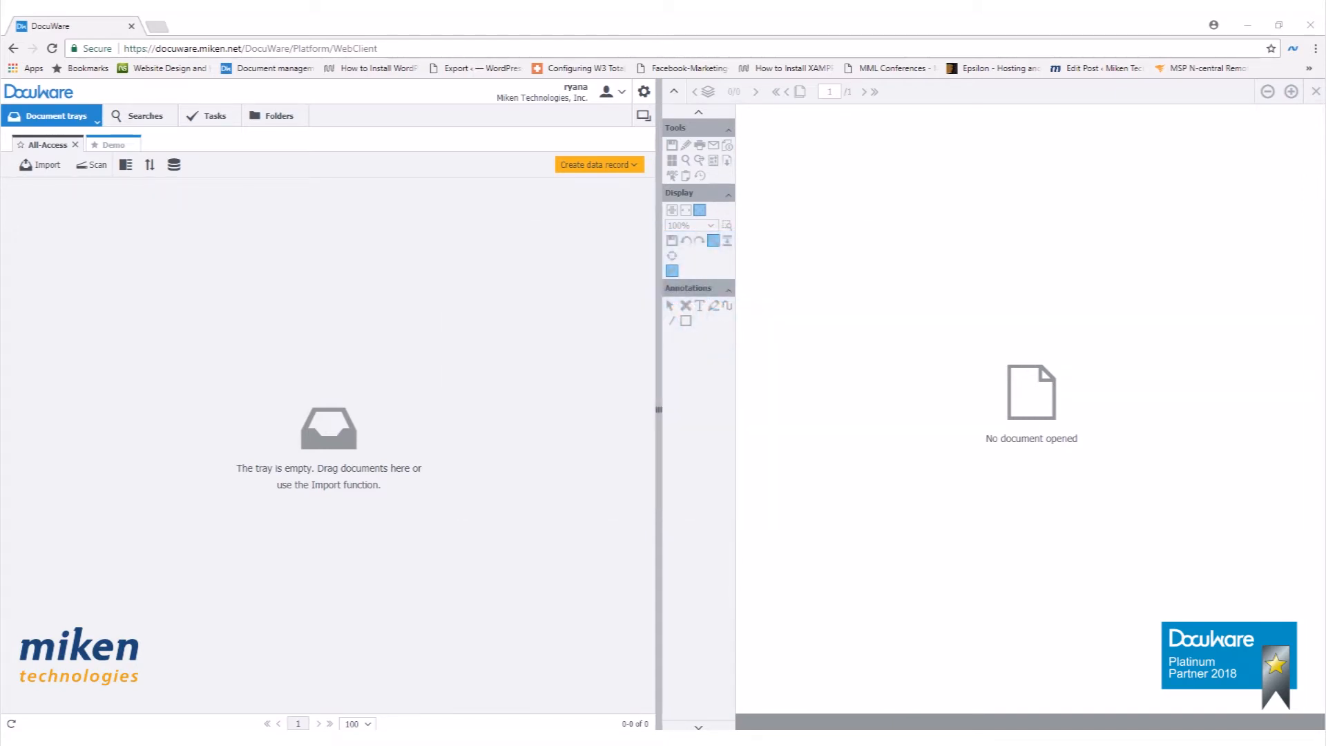
mouse_move(921, 315)
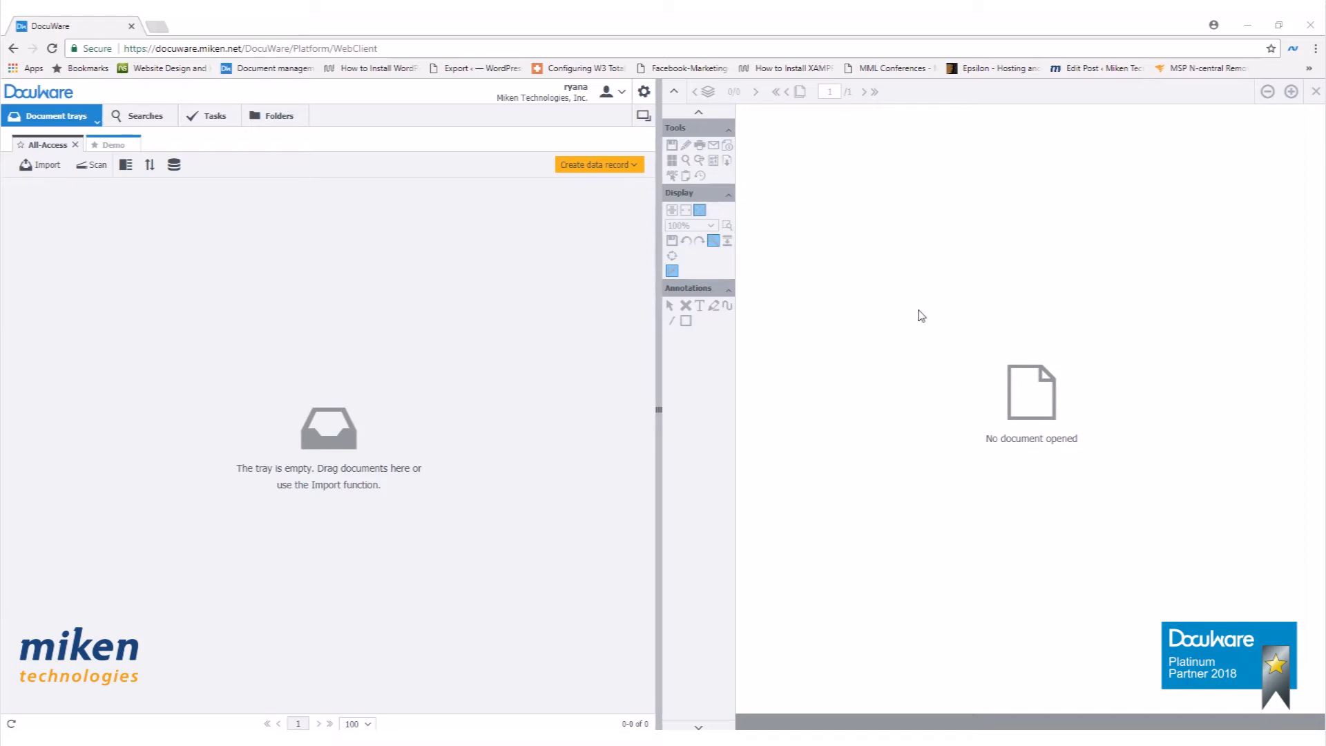
mouse_move(688, 348)
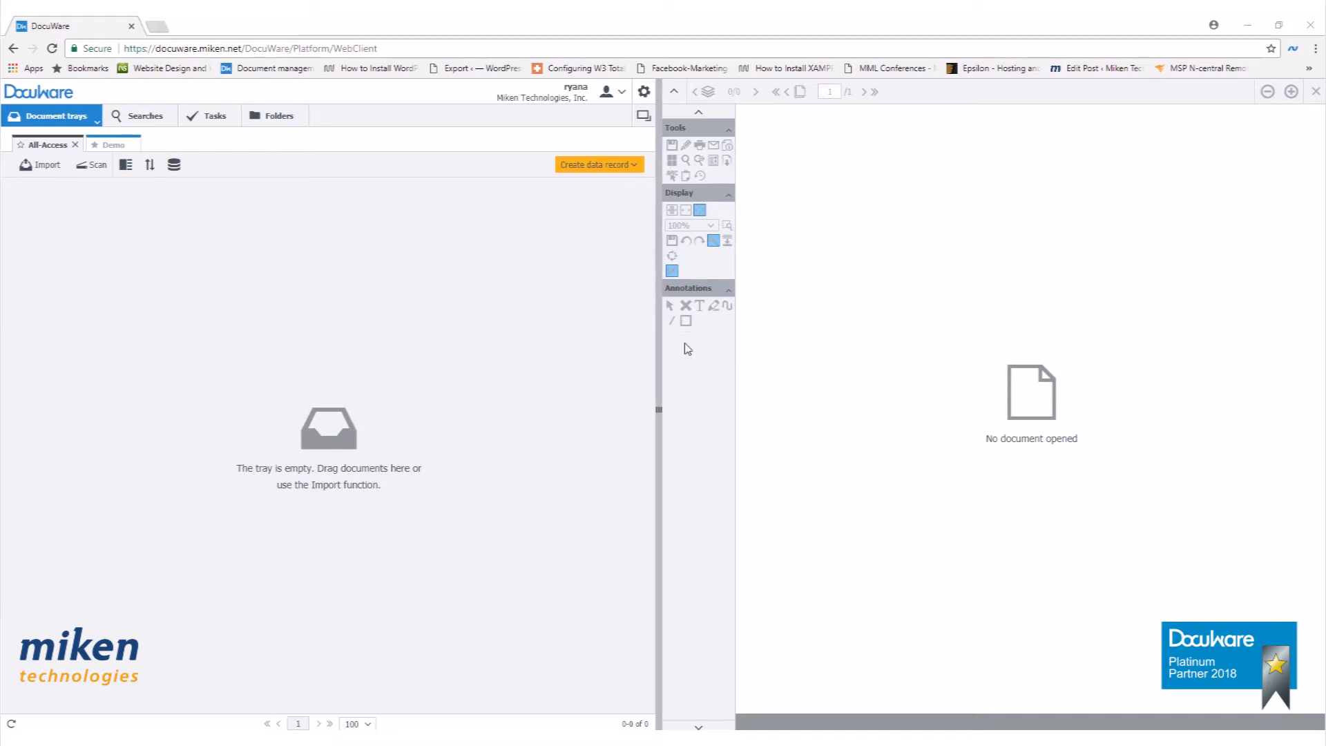
mouse_move(611, 279)
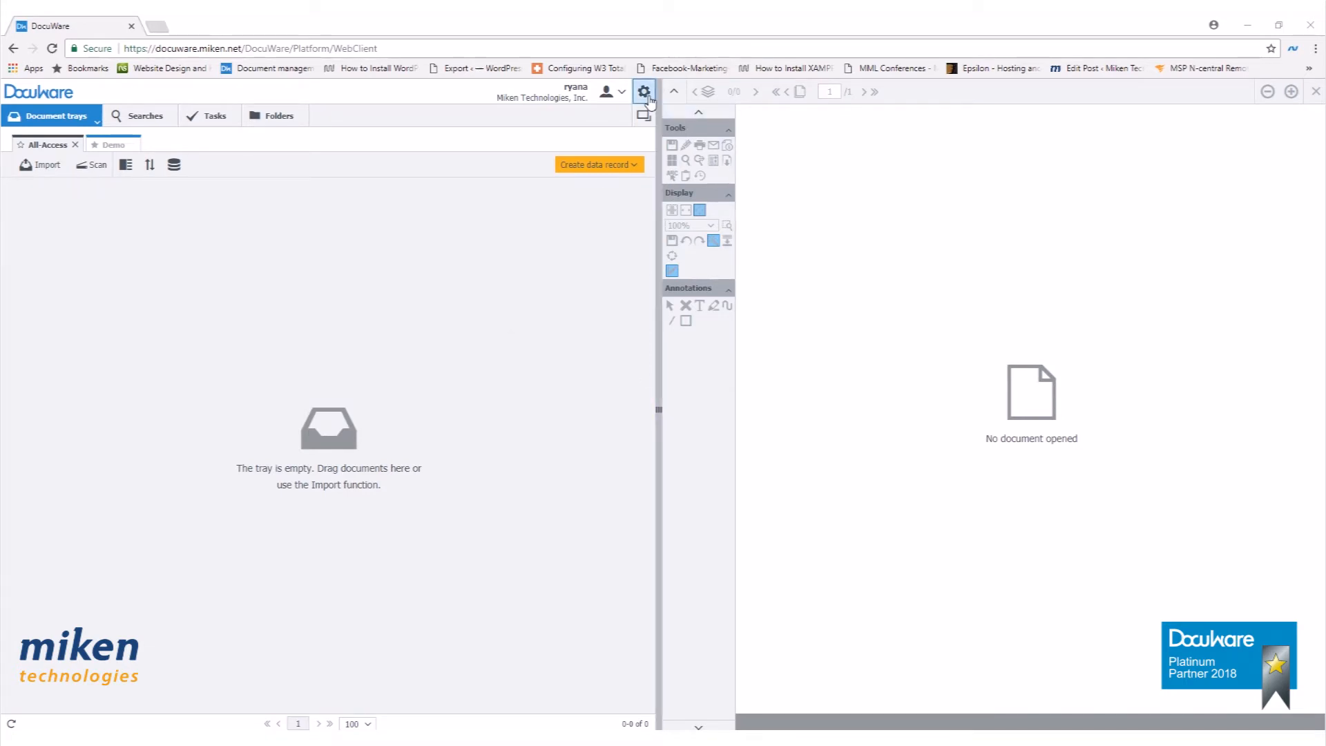
Step: Download the desktop apps installer via Install Desktop Apps and save it to the Desktop
left_click(643, 91)
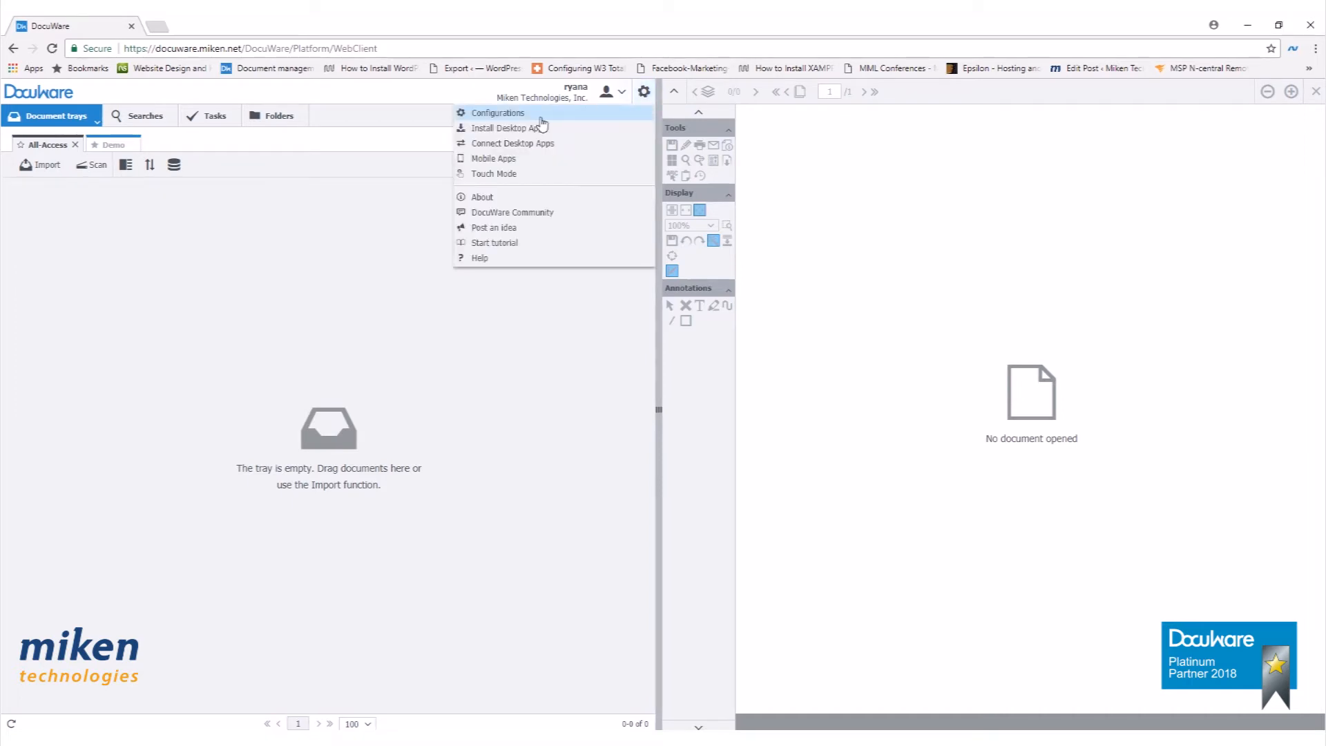
mouse_move(508, 127)
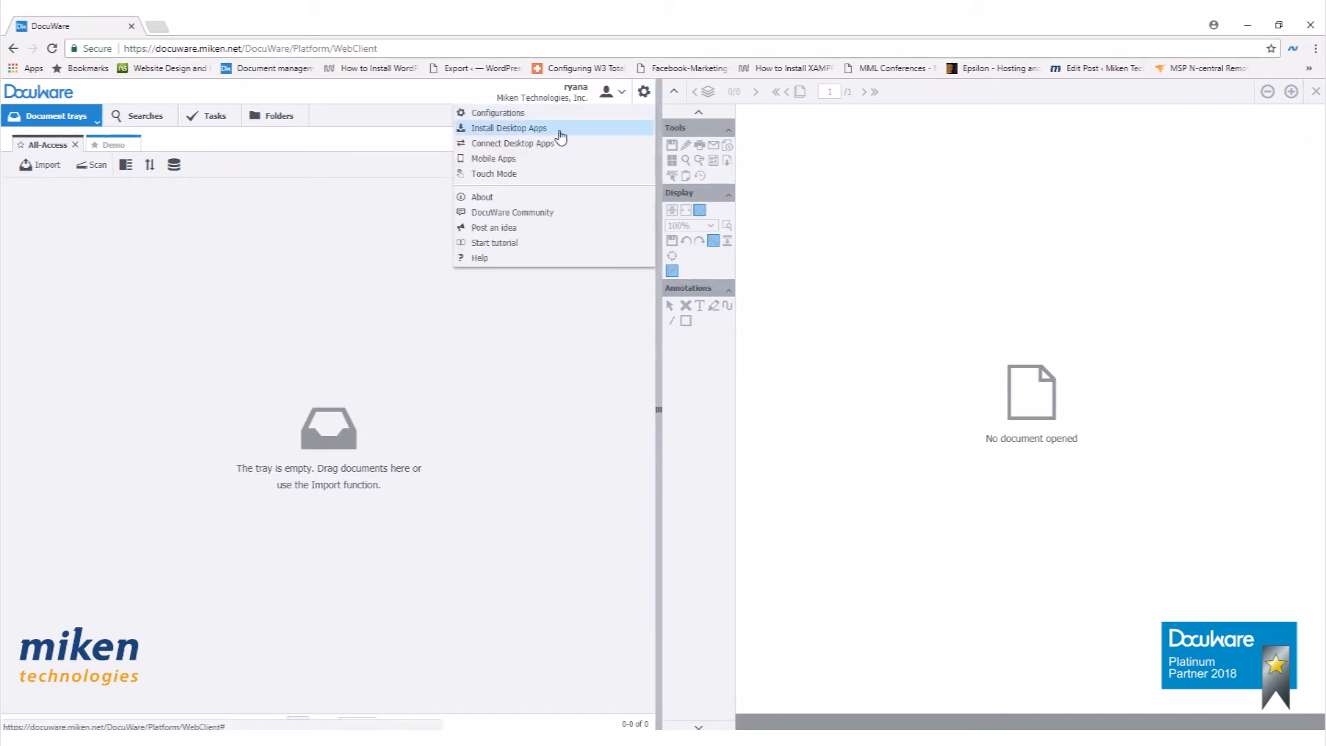
left_click(508, 127)
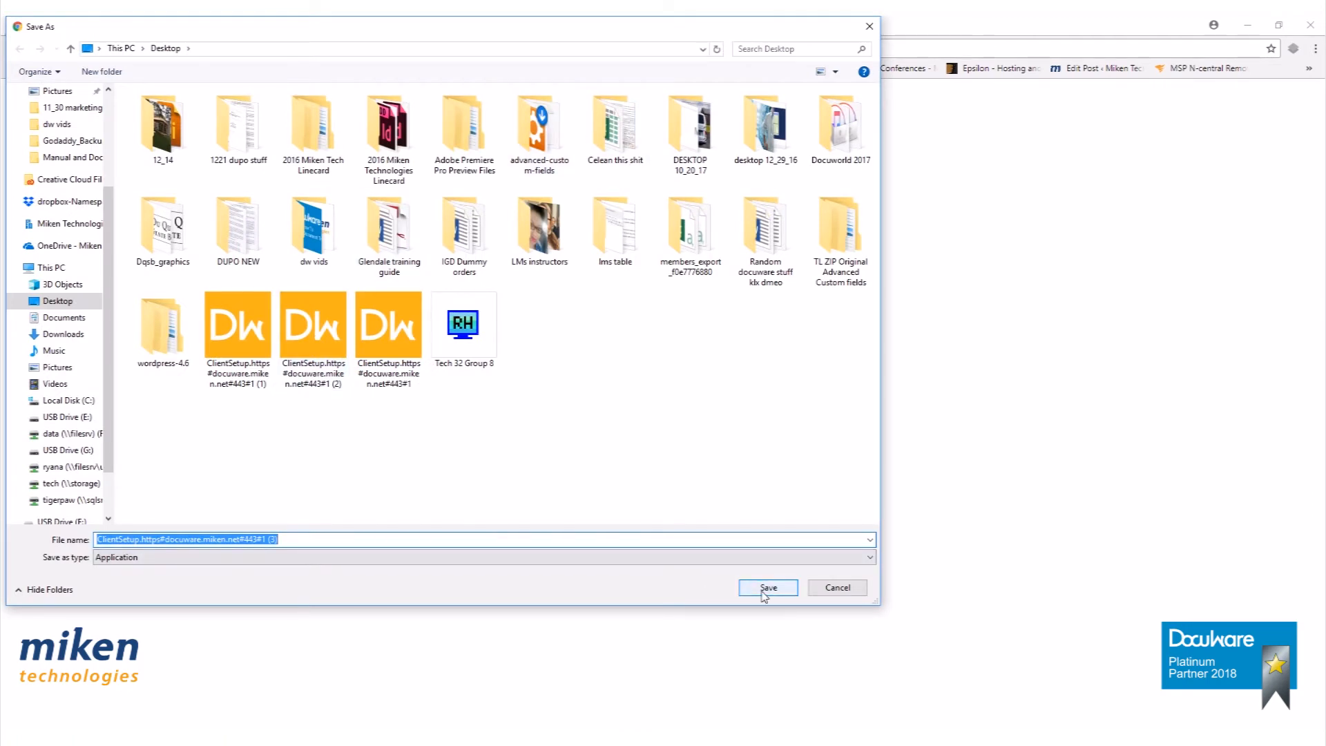
left_click(766, 587)
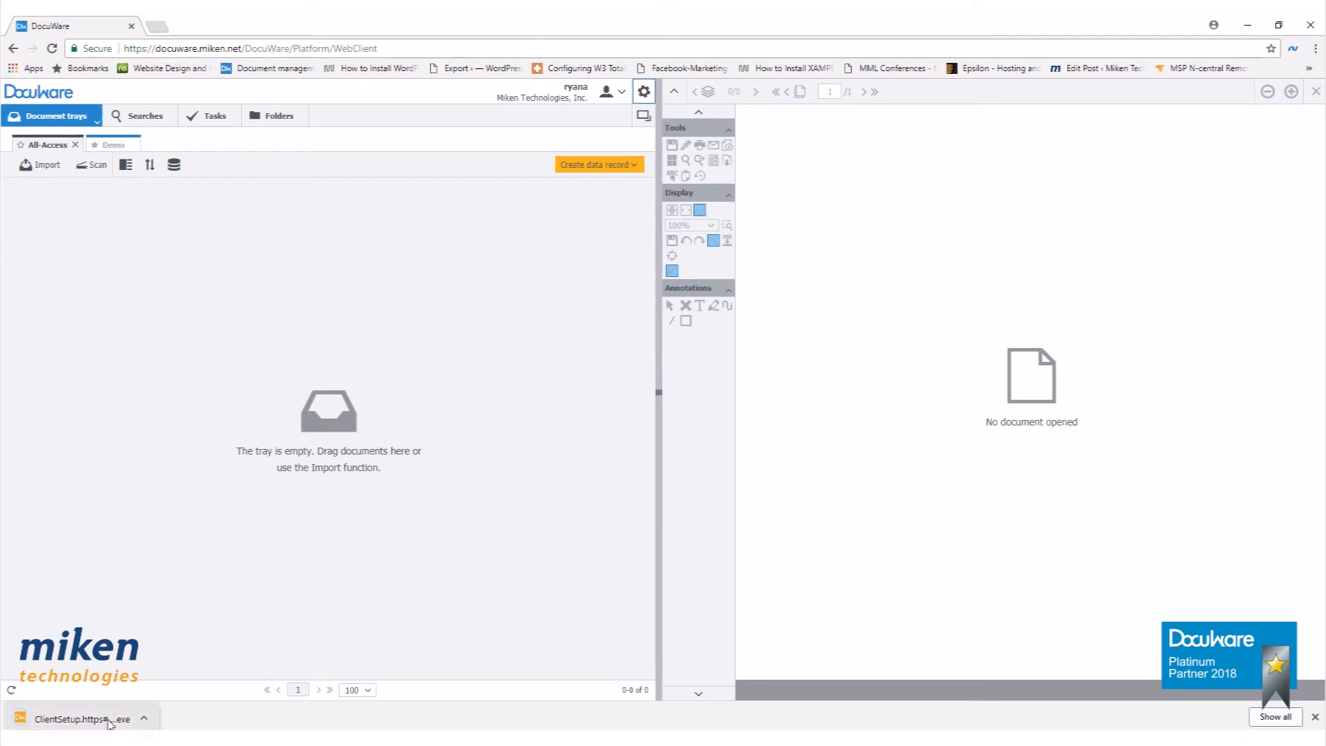
Step: Run ClientSetup, include Windows Explorer Client, and install the chosen desktop apps
left_click(80, 718)
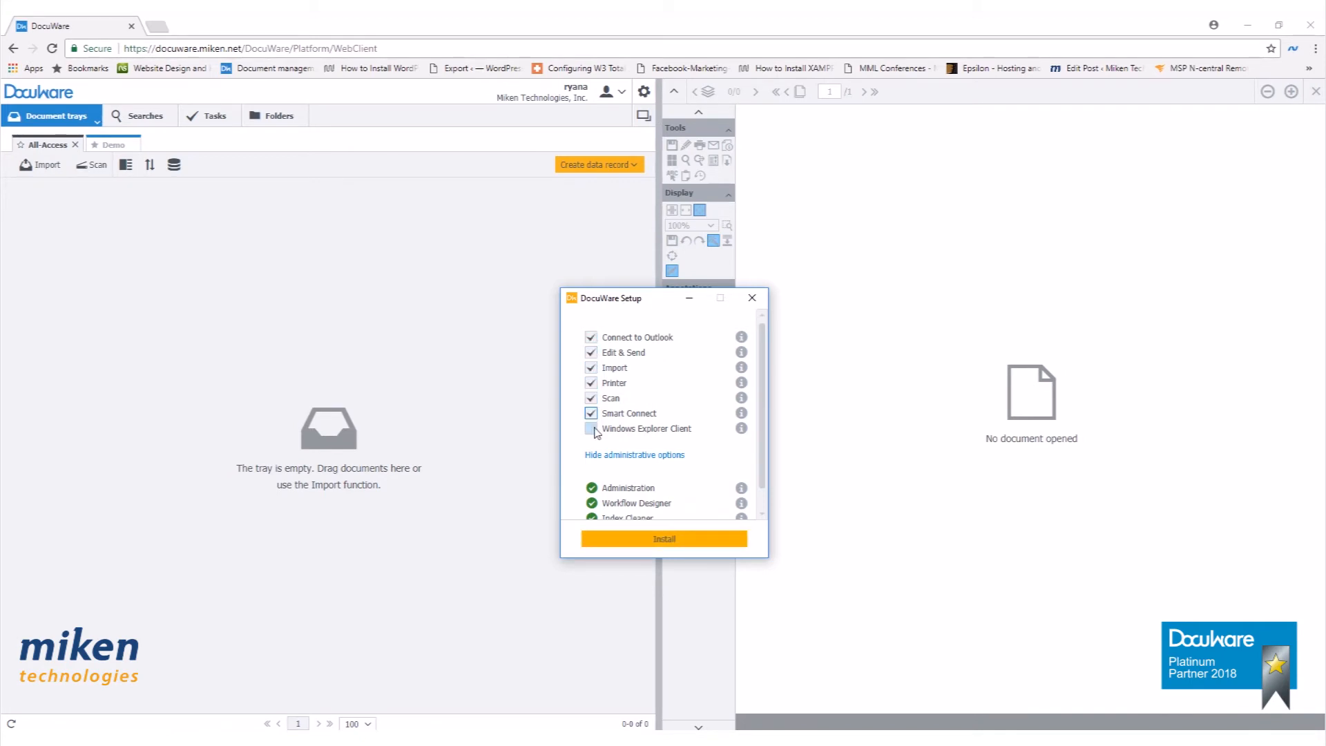
left_click(591, 428)
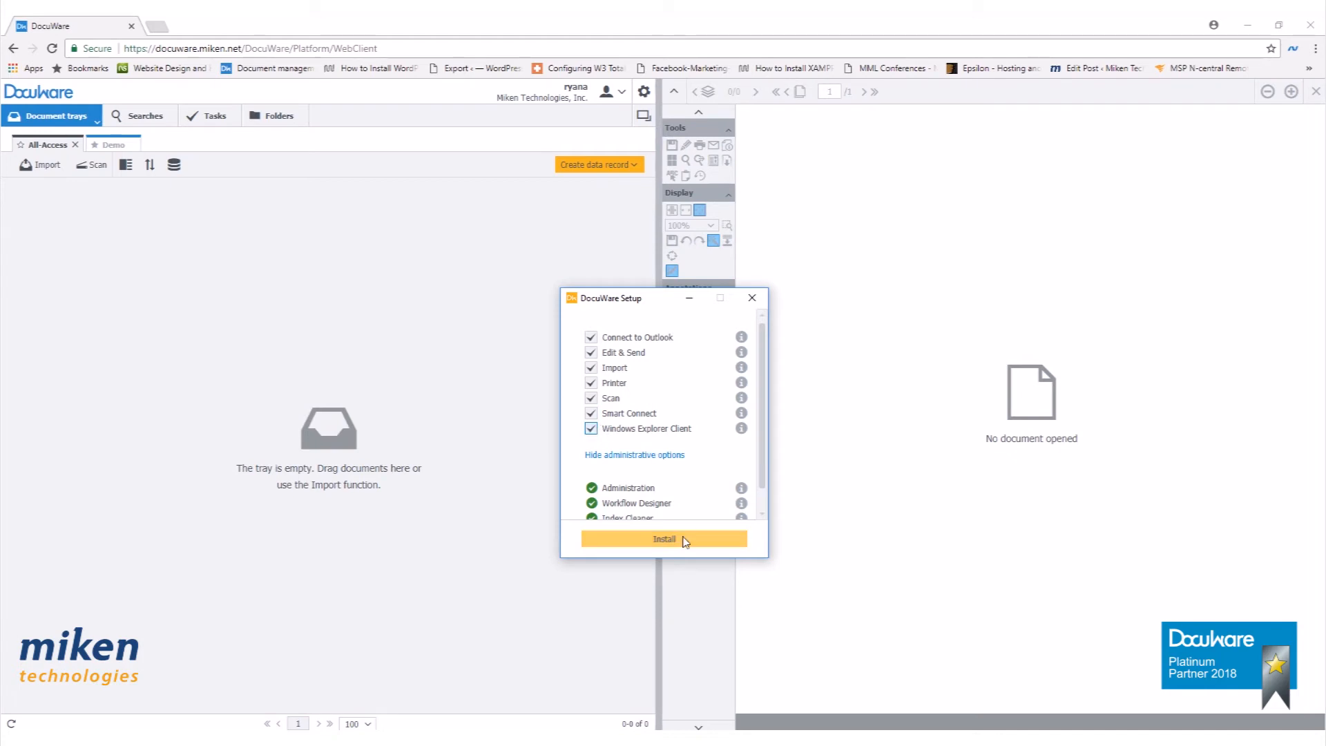
left_click(664, 539)
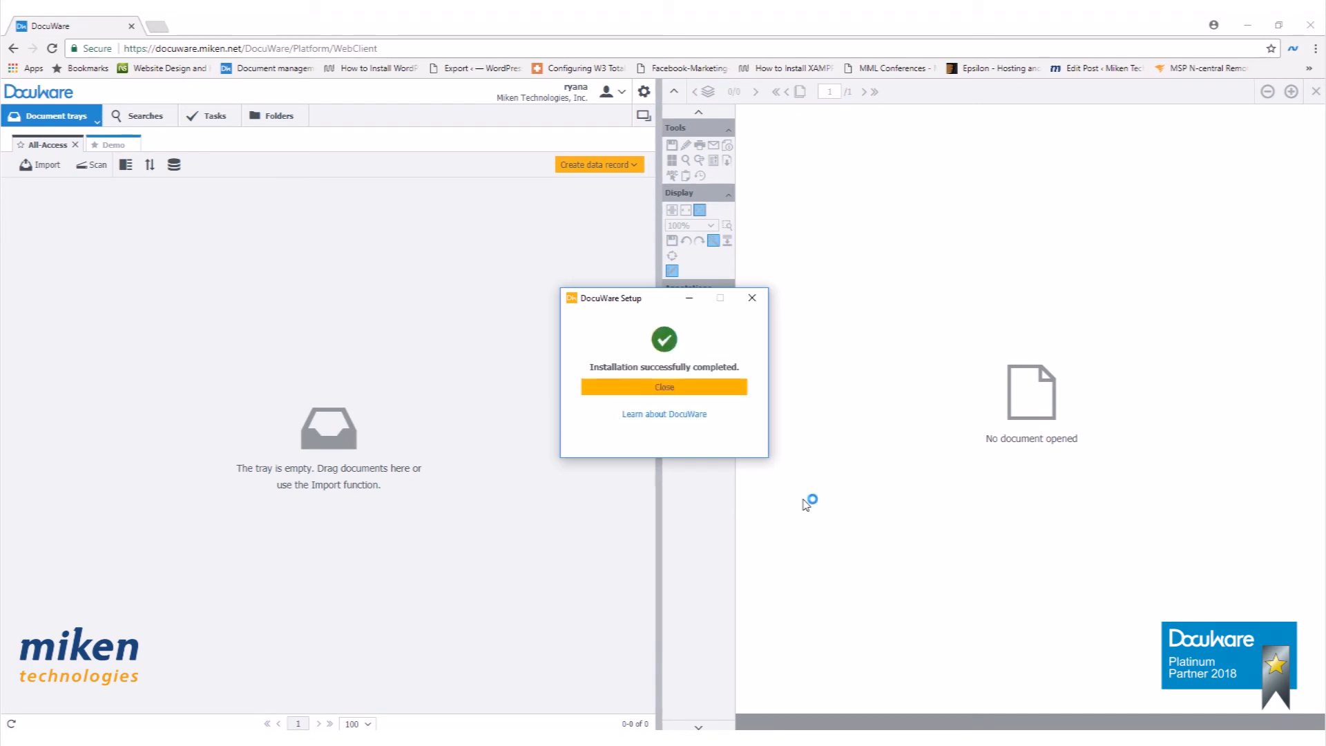
mouse_move(826, 358)
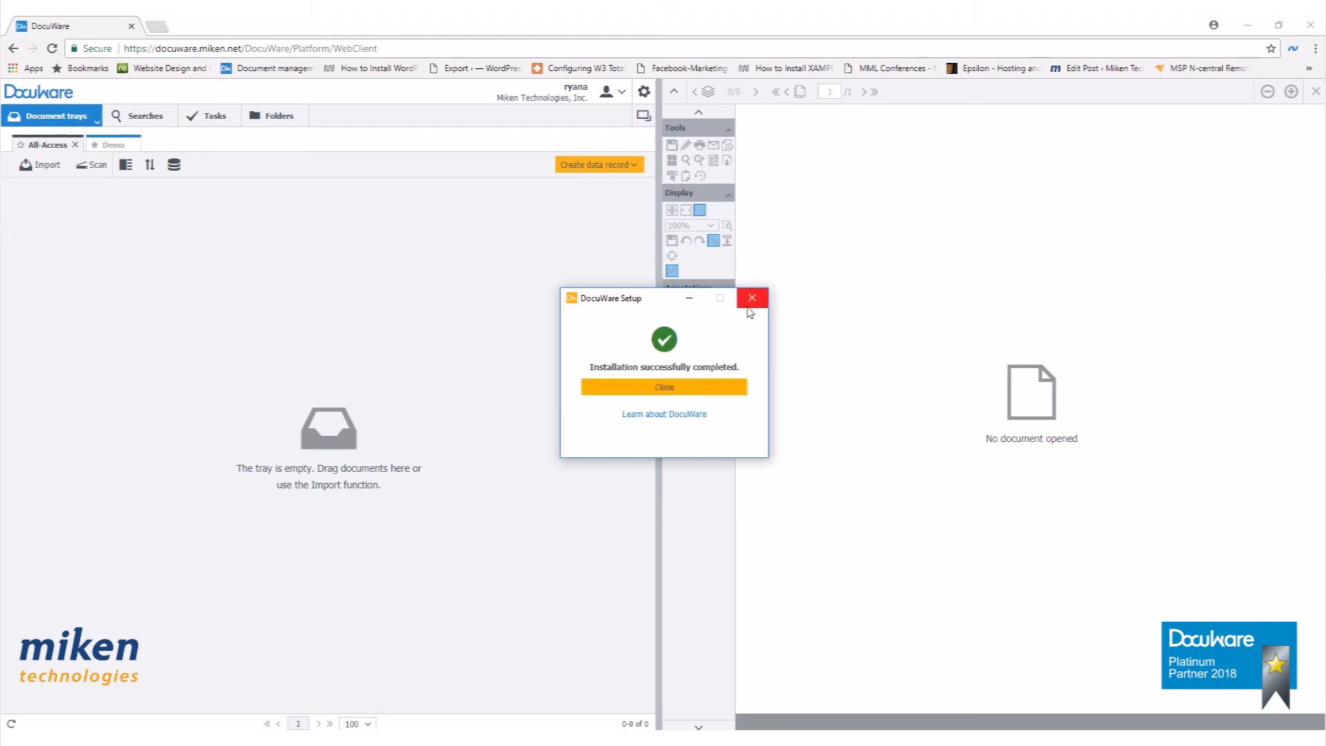
Step: Close the finished installer and run Connect Desktop Apps from the gear menu
left_click(665, 386)
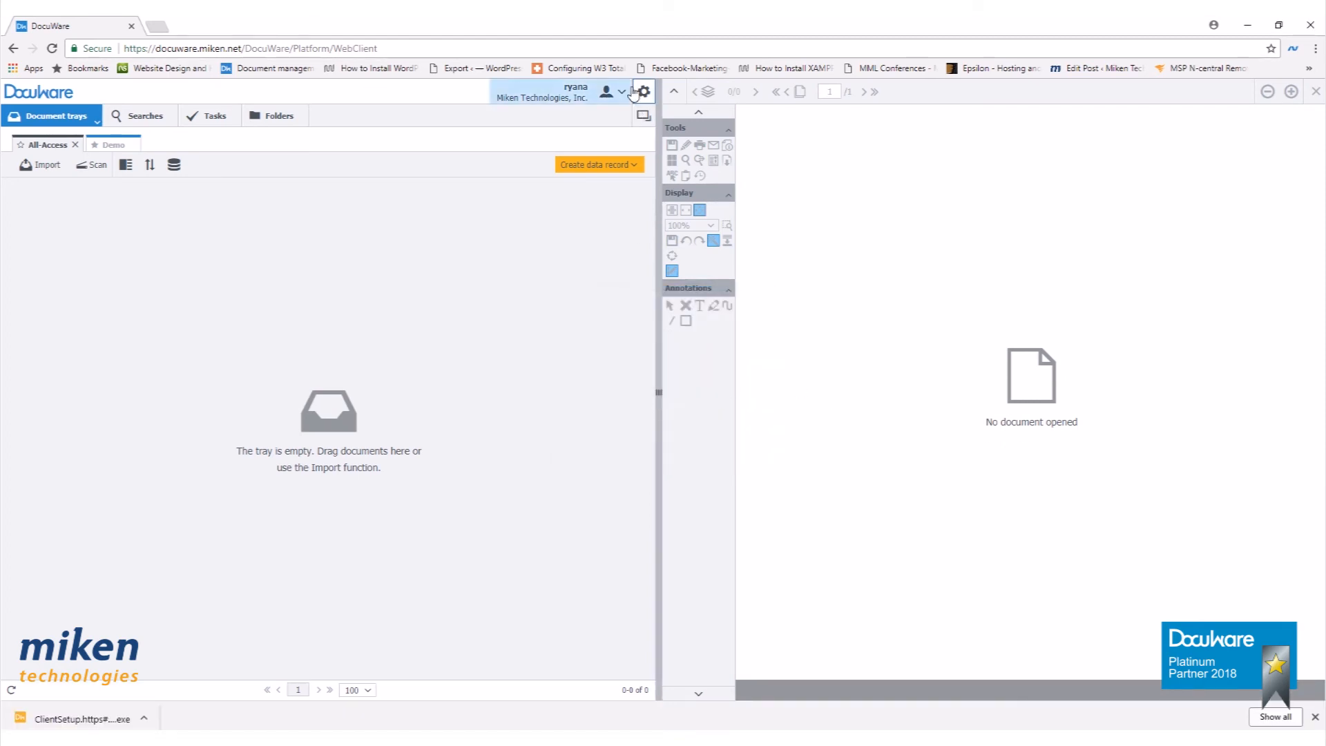
left_click(607, 92)
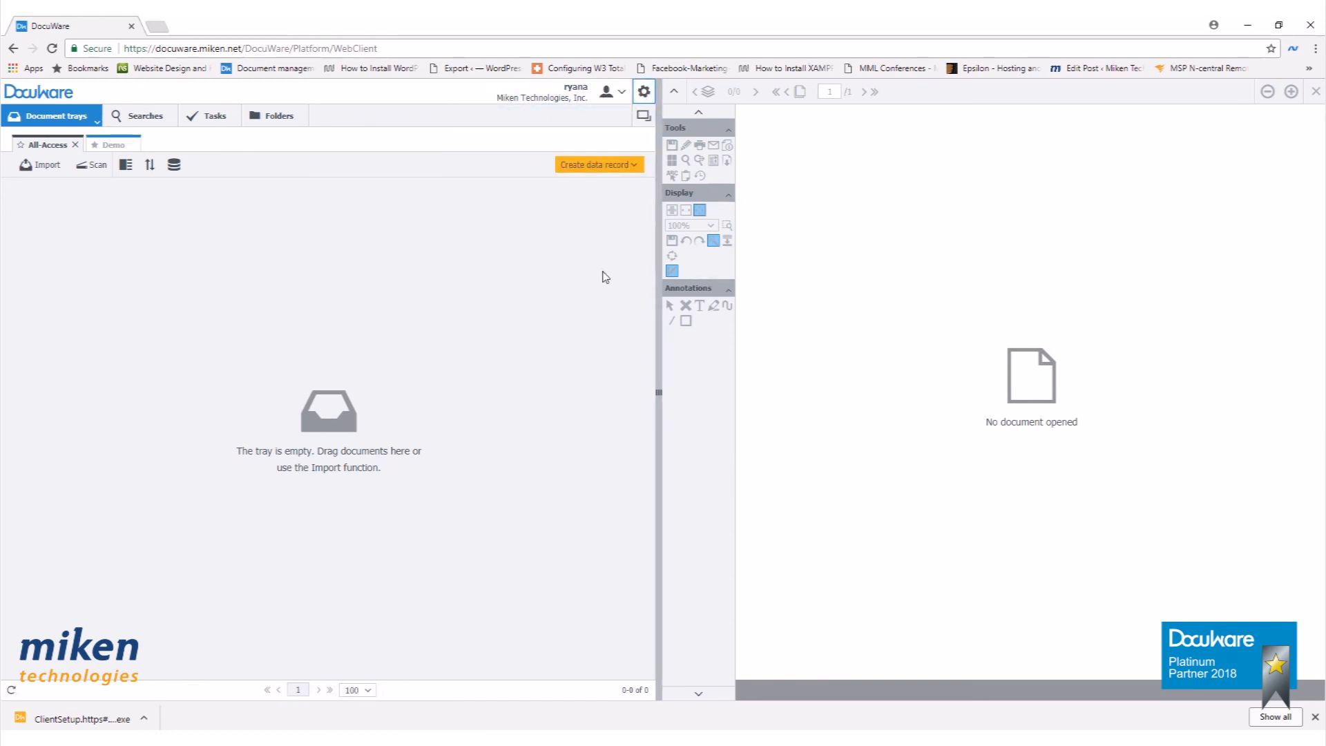
left_click(643, 91)
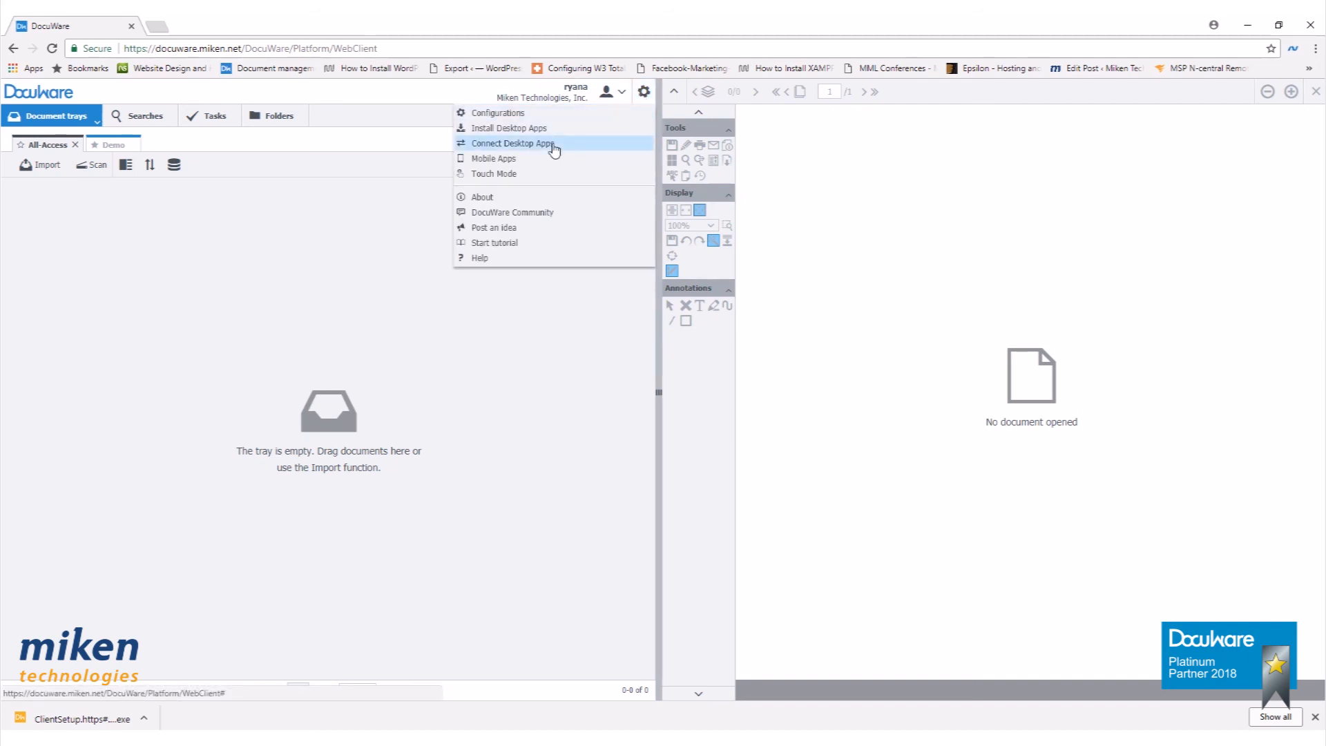
left_click(512, 142)
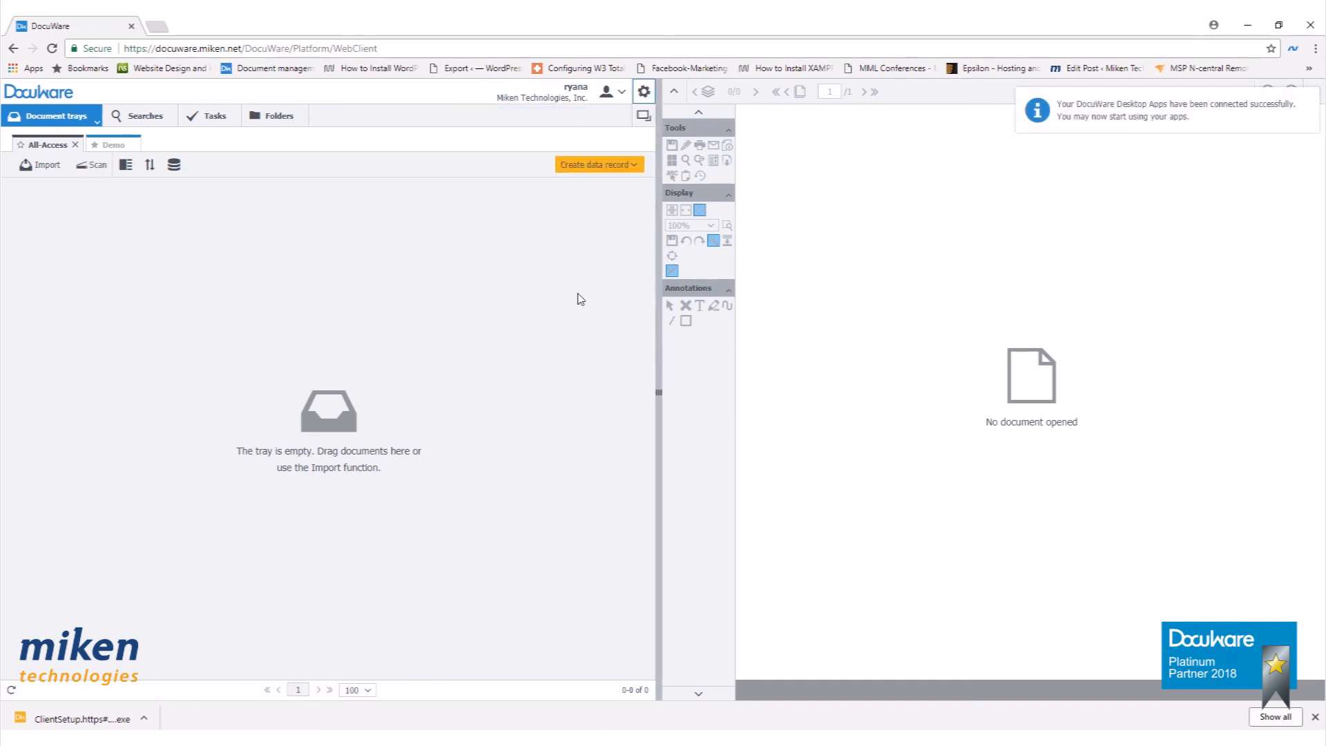